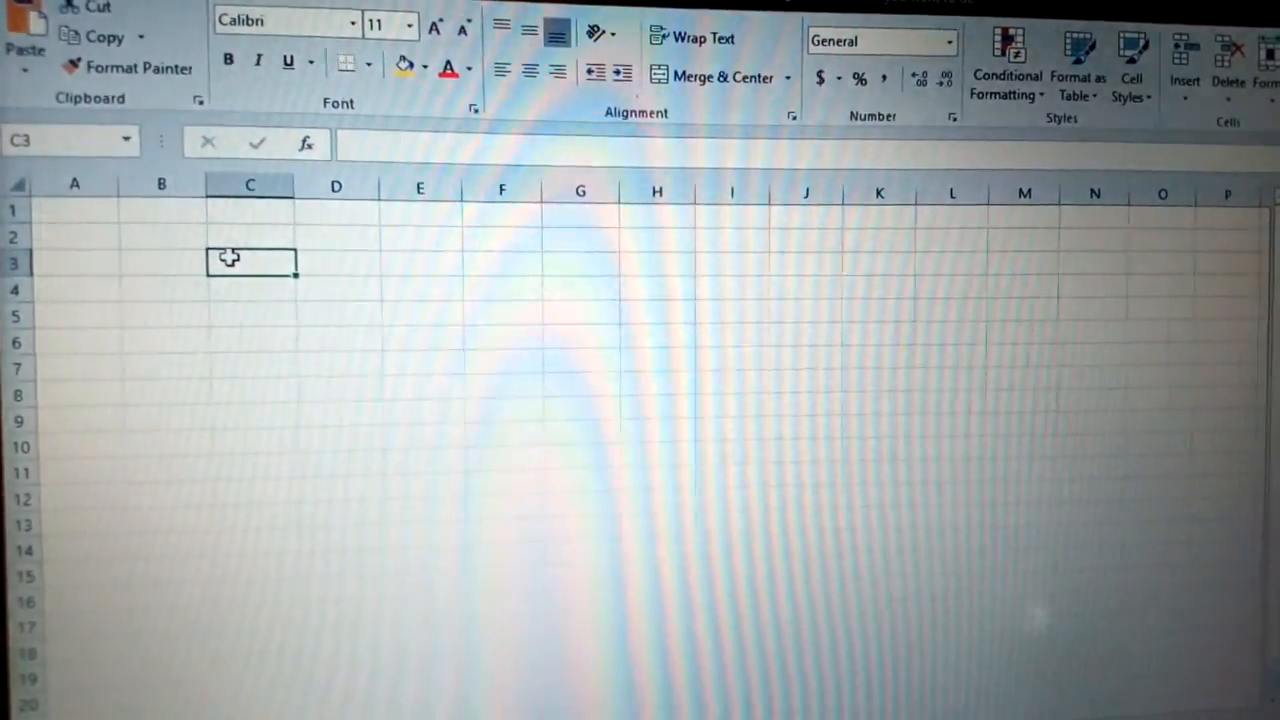
# Enter the label text y=5x+x into cell C3.
pyautogui.write('y')
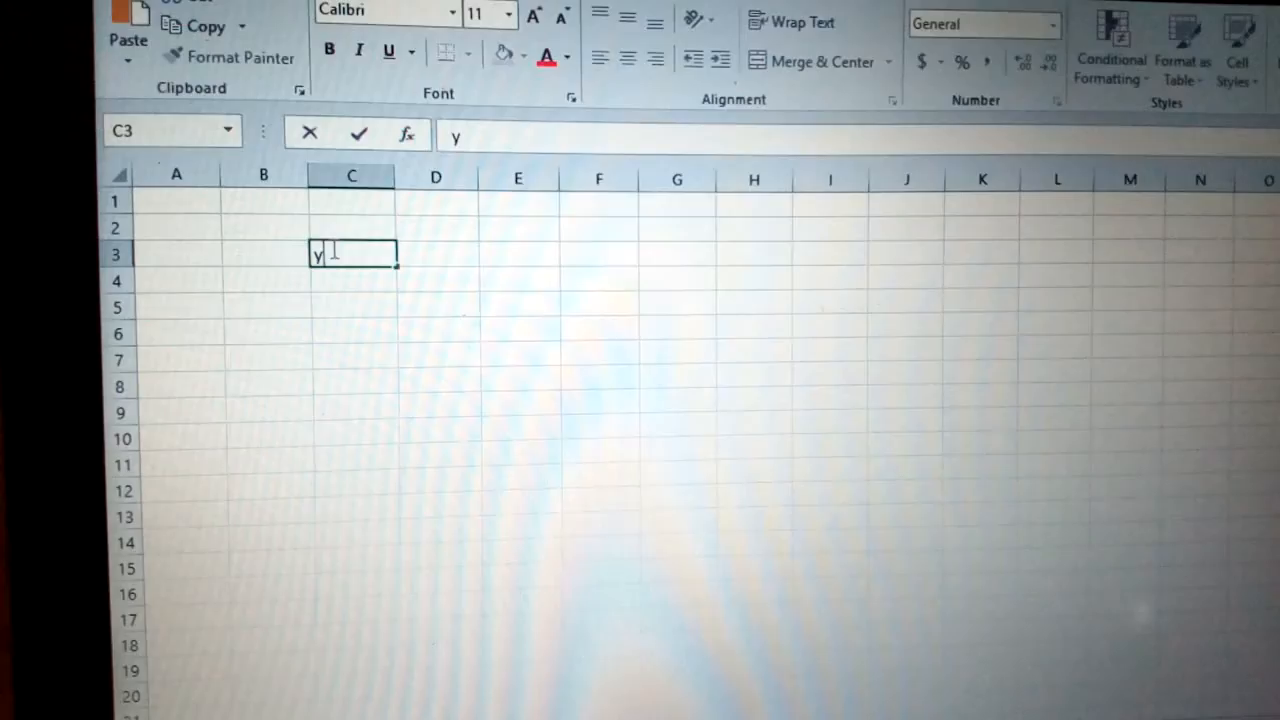
pyautogui.write('=')
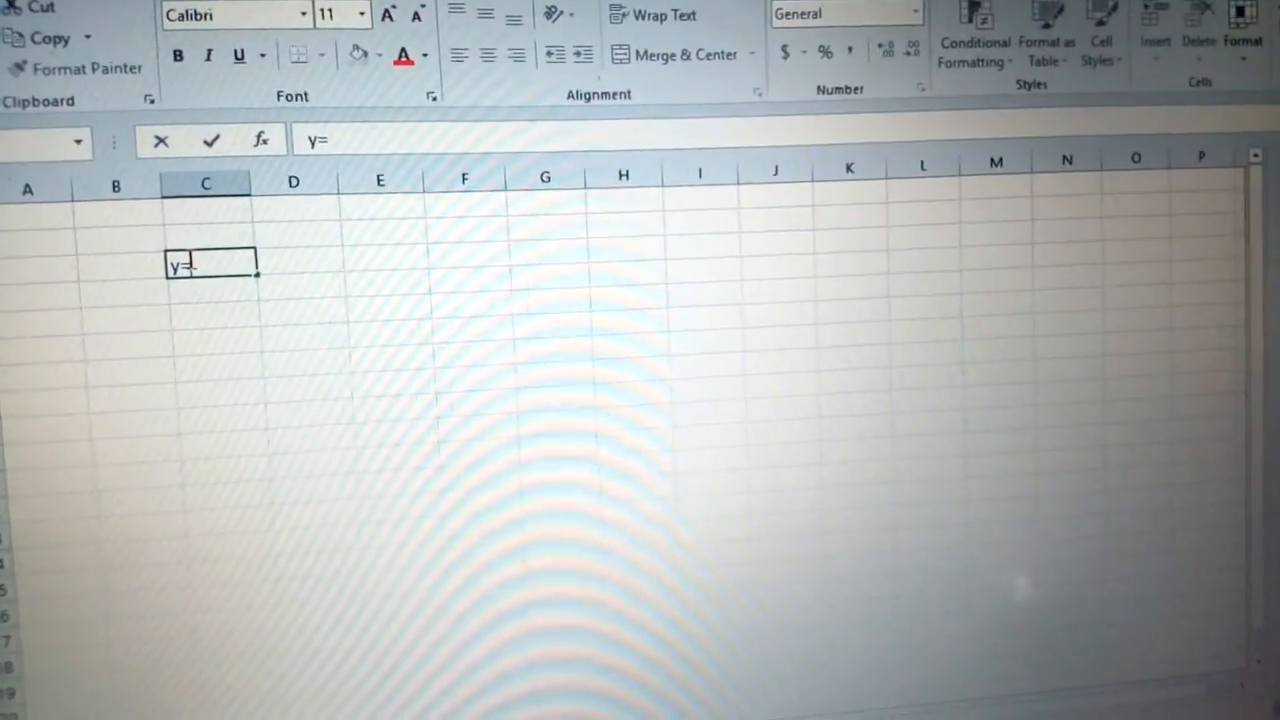
pyautogui.write('5x')
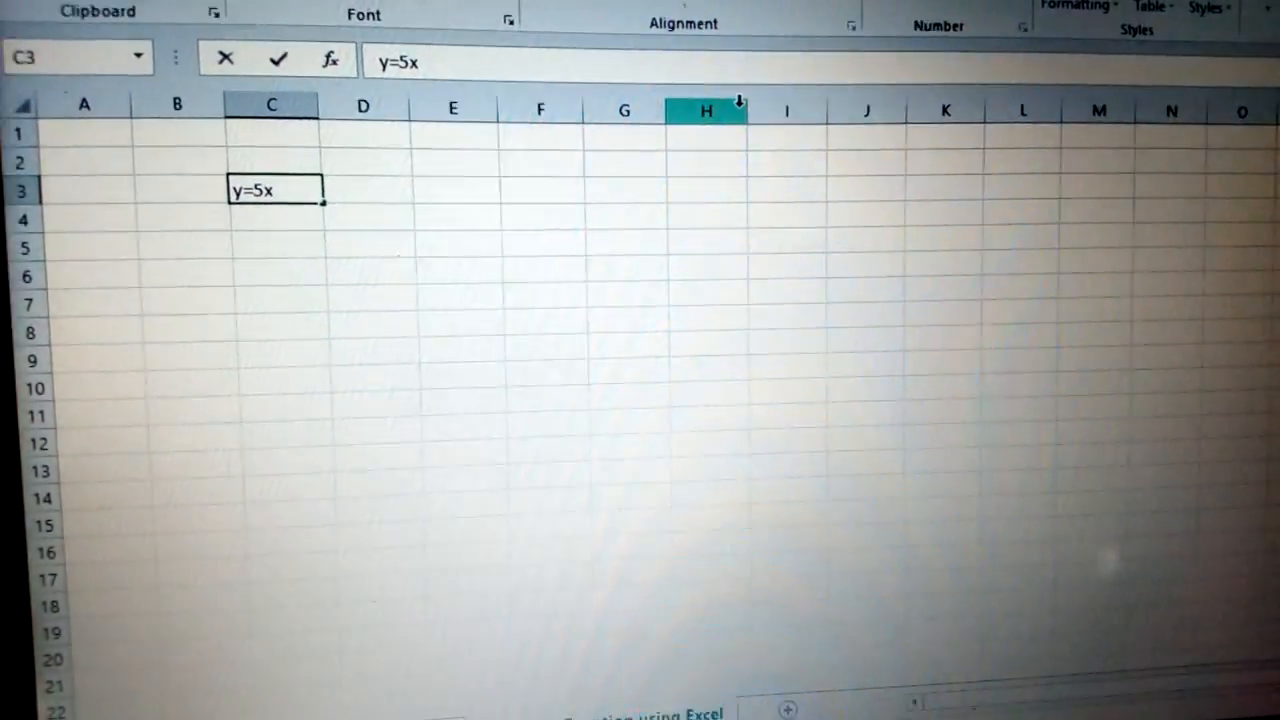
pyautogui.write('+')
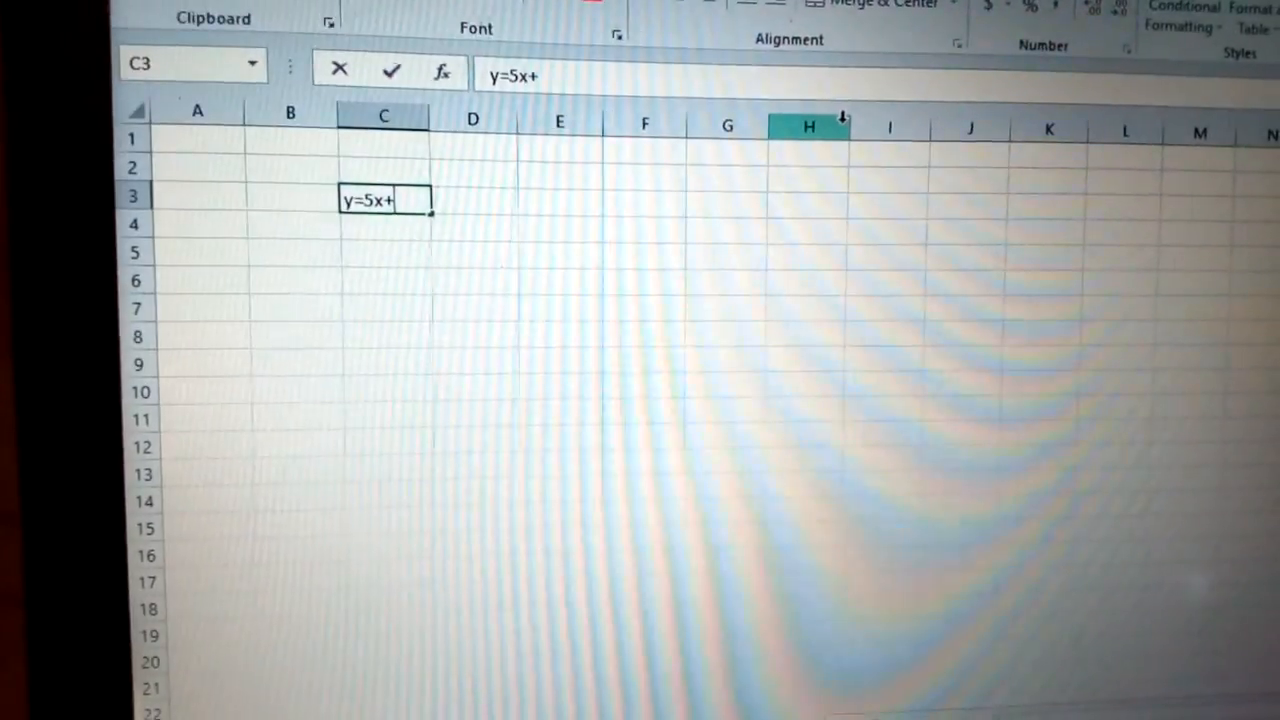
pyautogui.write('x')
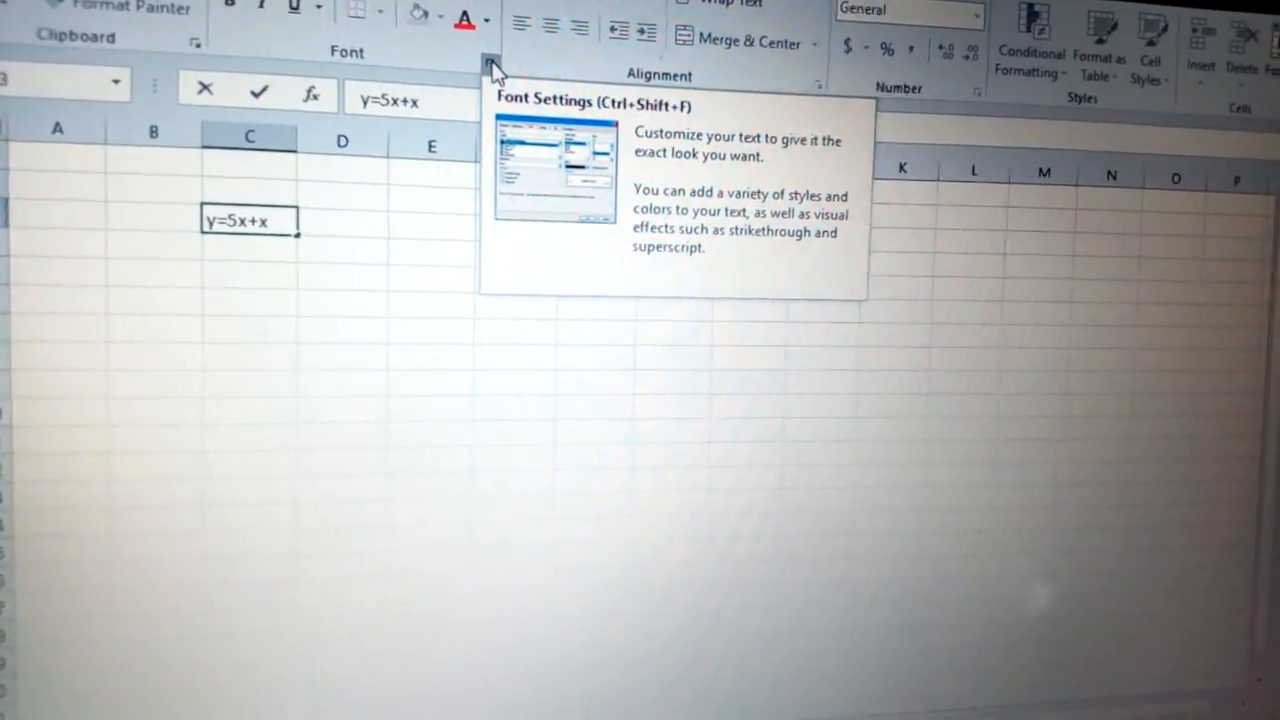
# Append a 2 and format it as a superscript exponent so the label reads y=5x+x².
pyautogui.write('2')
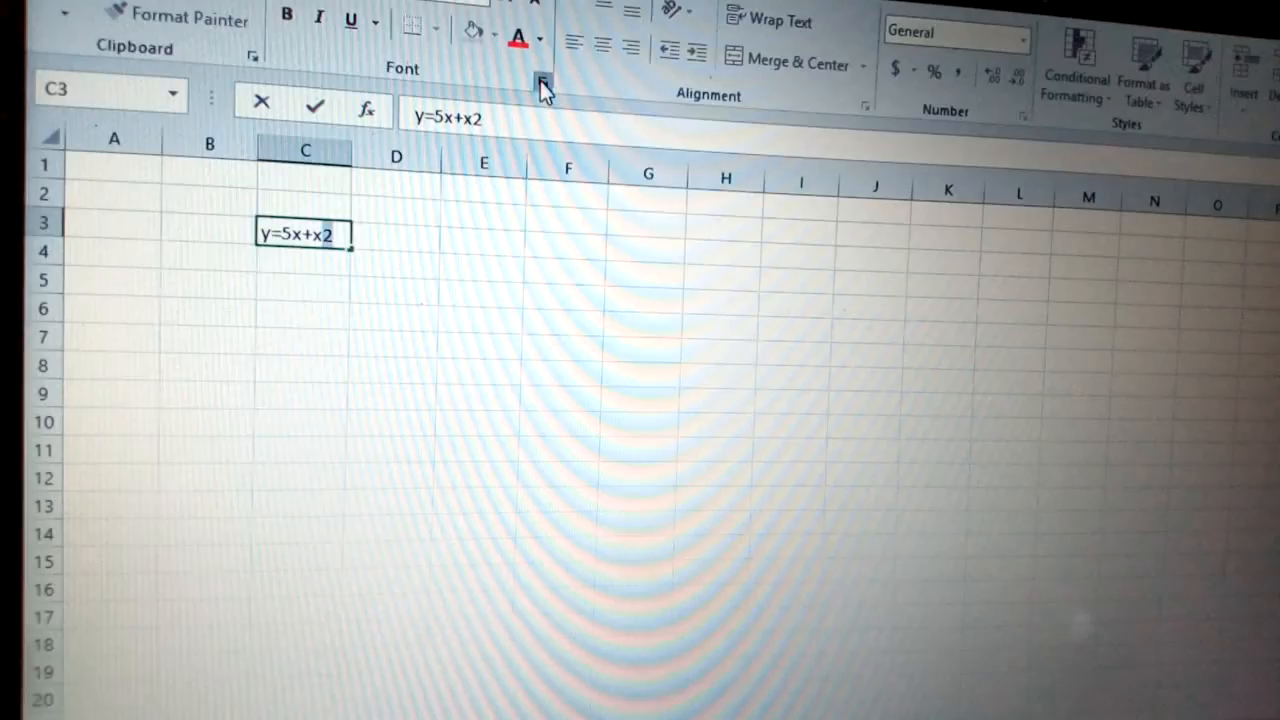
pyautogui.click(543, 80)
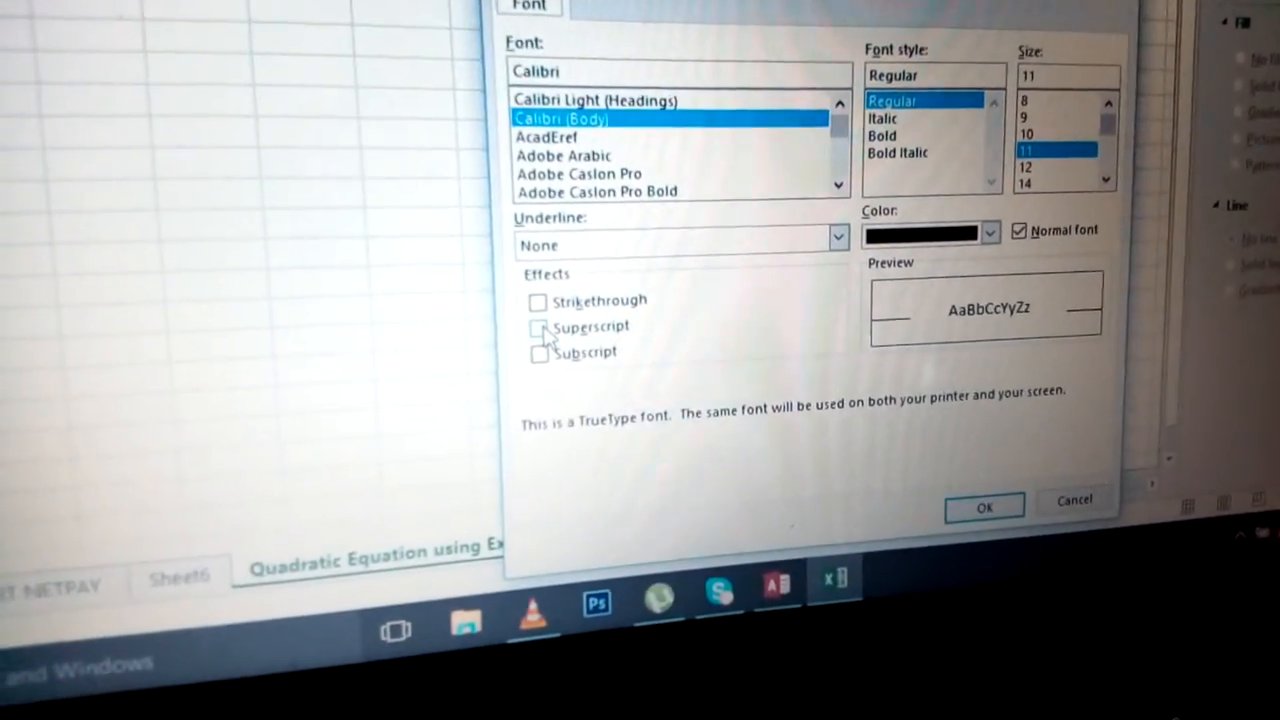
pyautogui.click(538, 327)
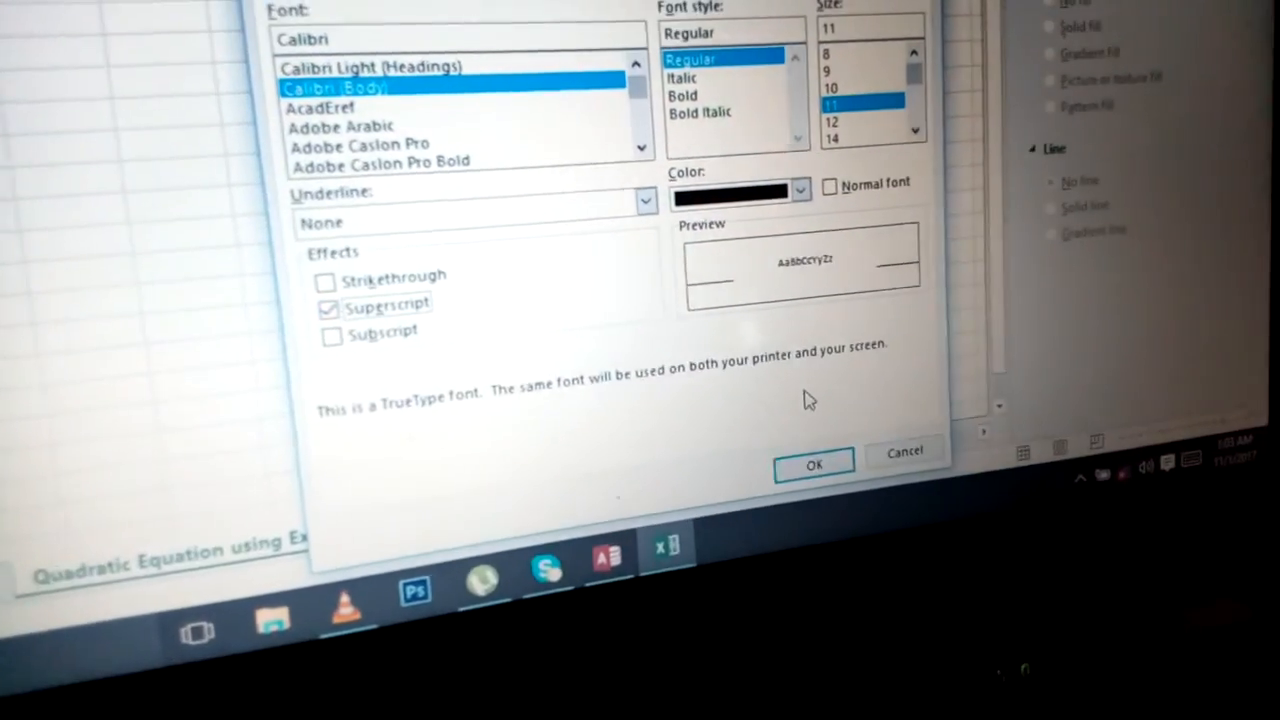
pyautogui.click(813, 463)
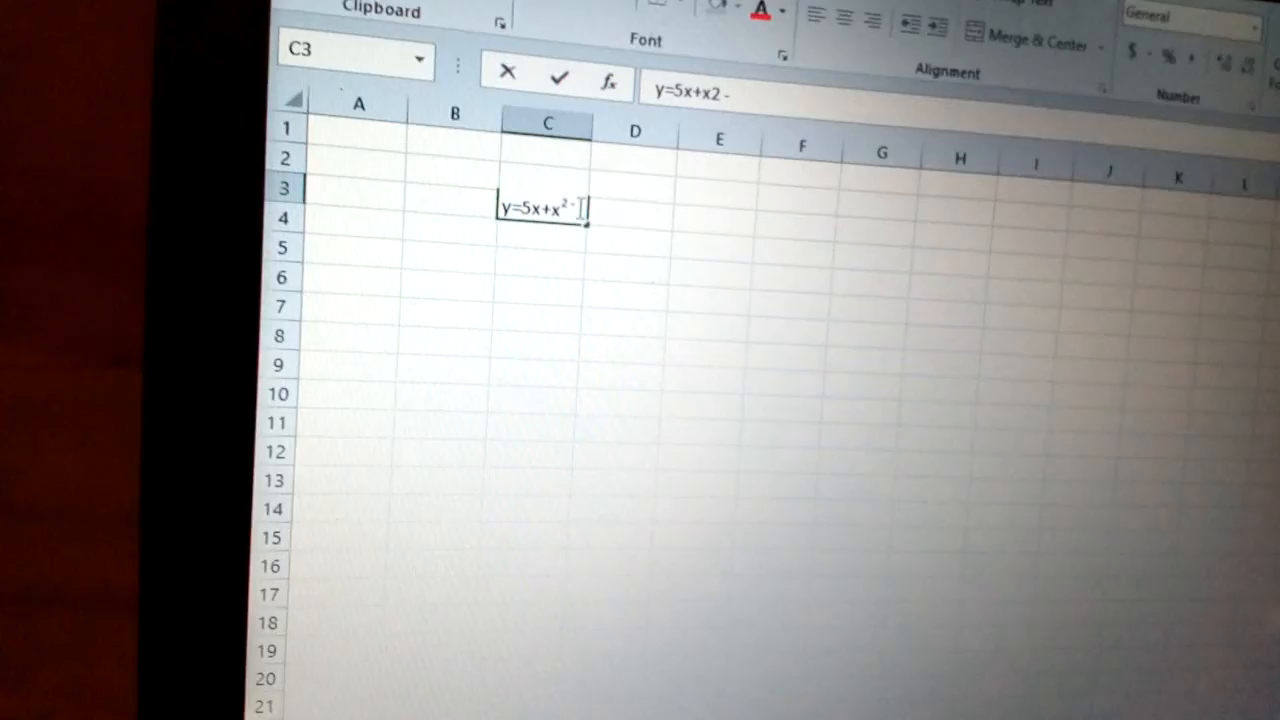
# Append -8 in normal, non-raised text so the label reads y=5x+x²-8.
pyautogui.write('8')
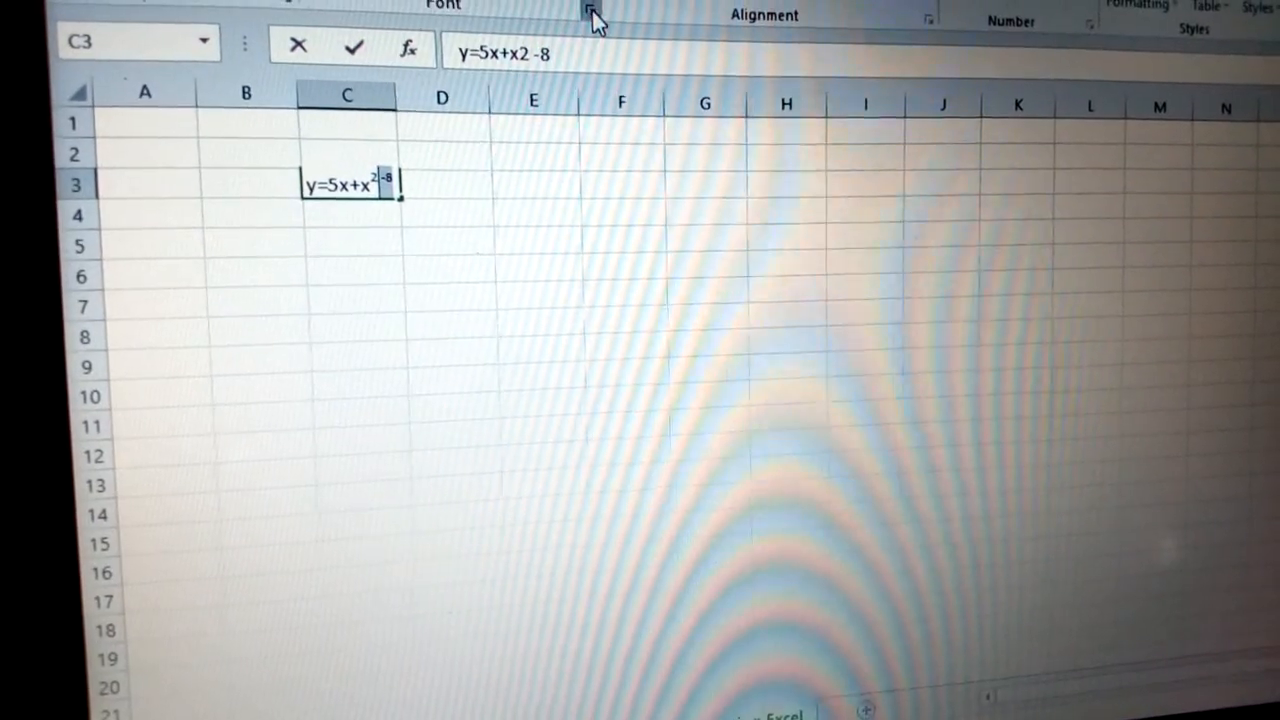
pyautogui.click(590, 12)
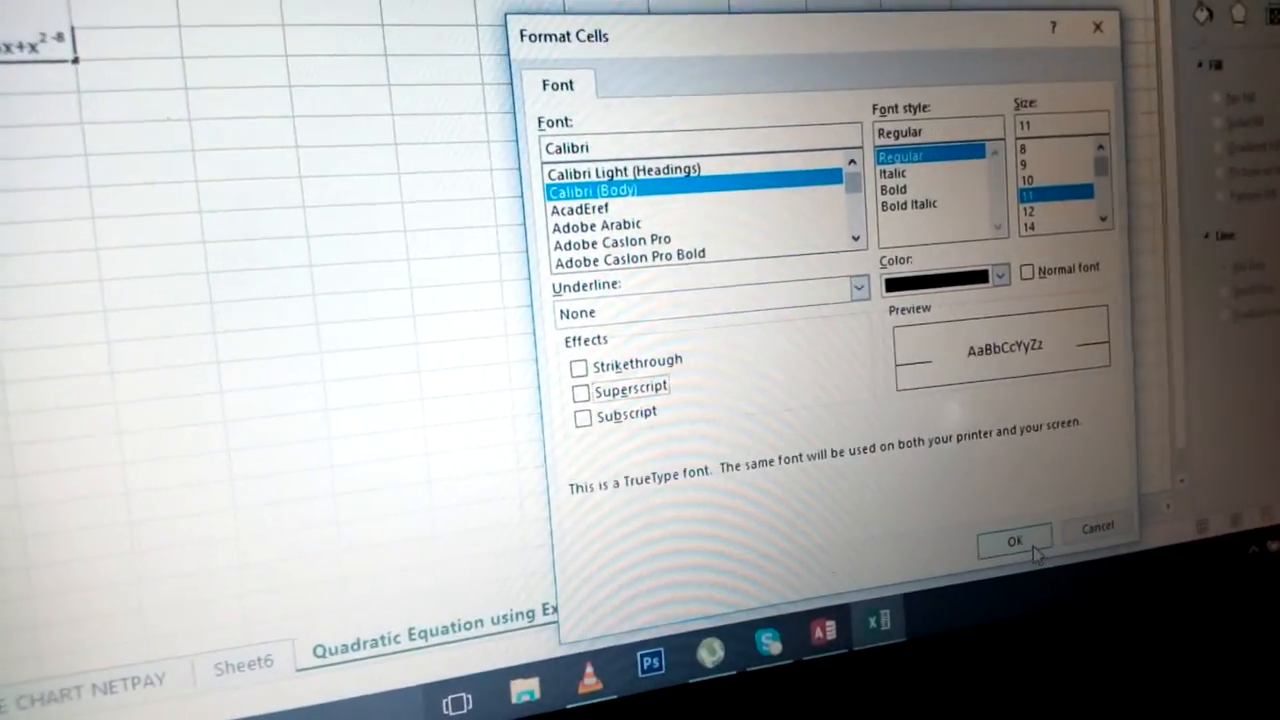
pyautogui.click(1013, 538)
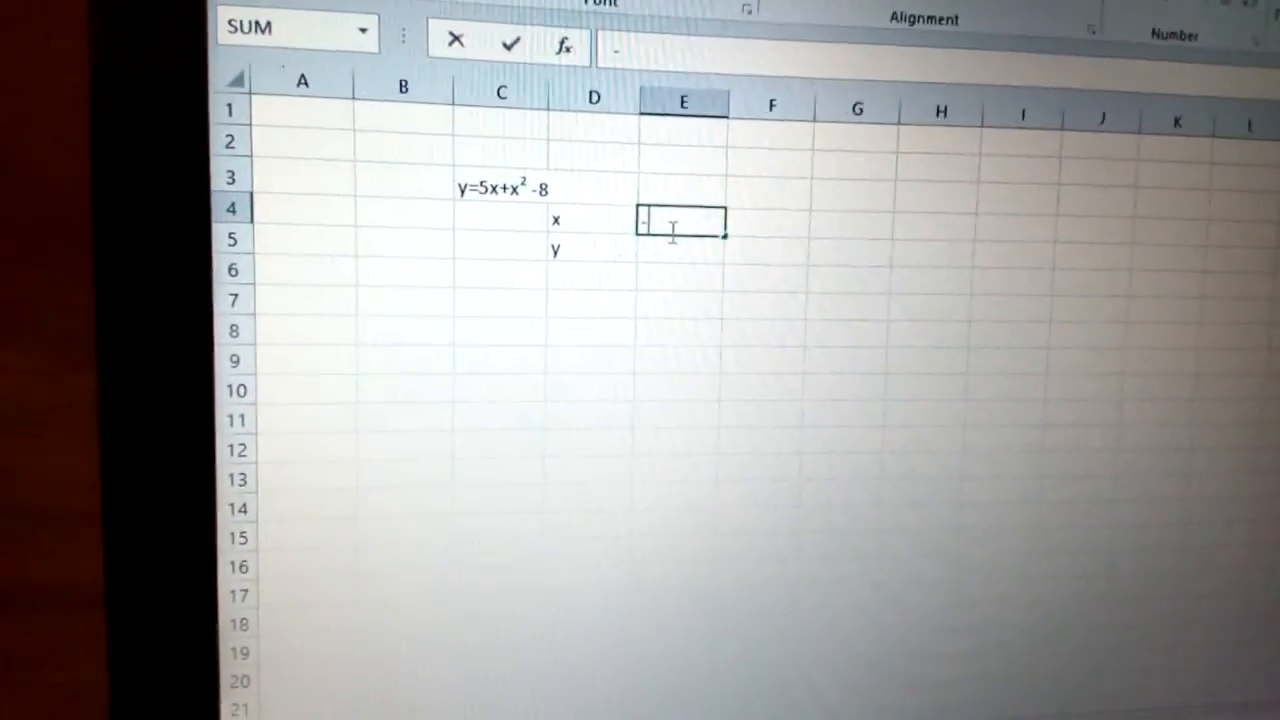
# Enter the first x value -8 in E4 to start the x row.
pyautogui.write('-8')
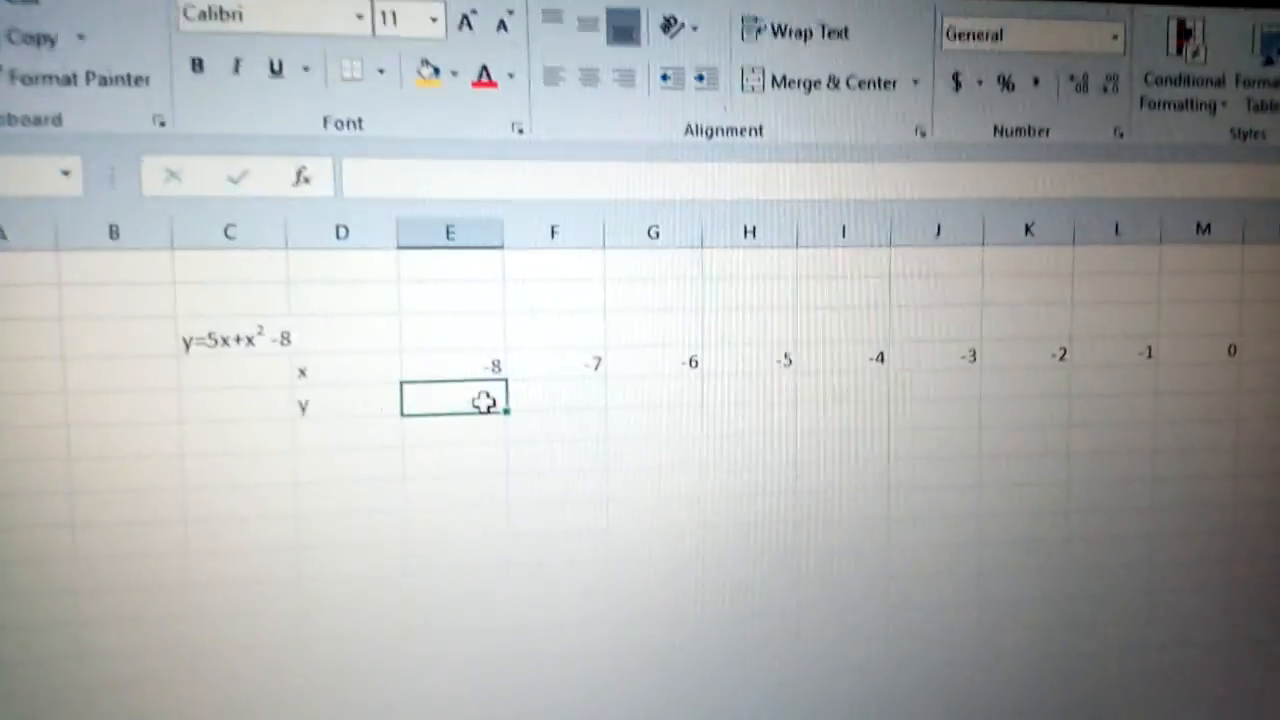
# Build the y formula =5(E4)+(E4^2)-8 in E5 referencing the x value -8.
pyautogui.write('=')
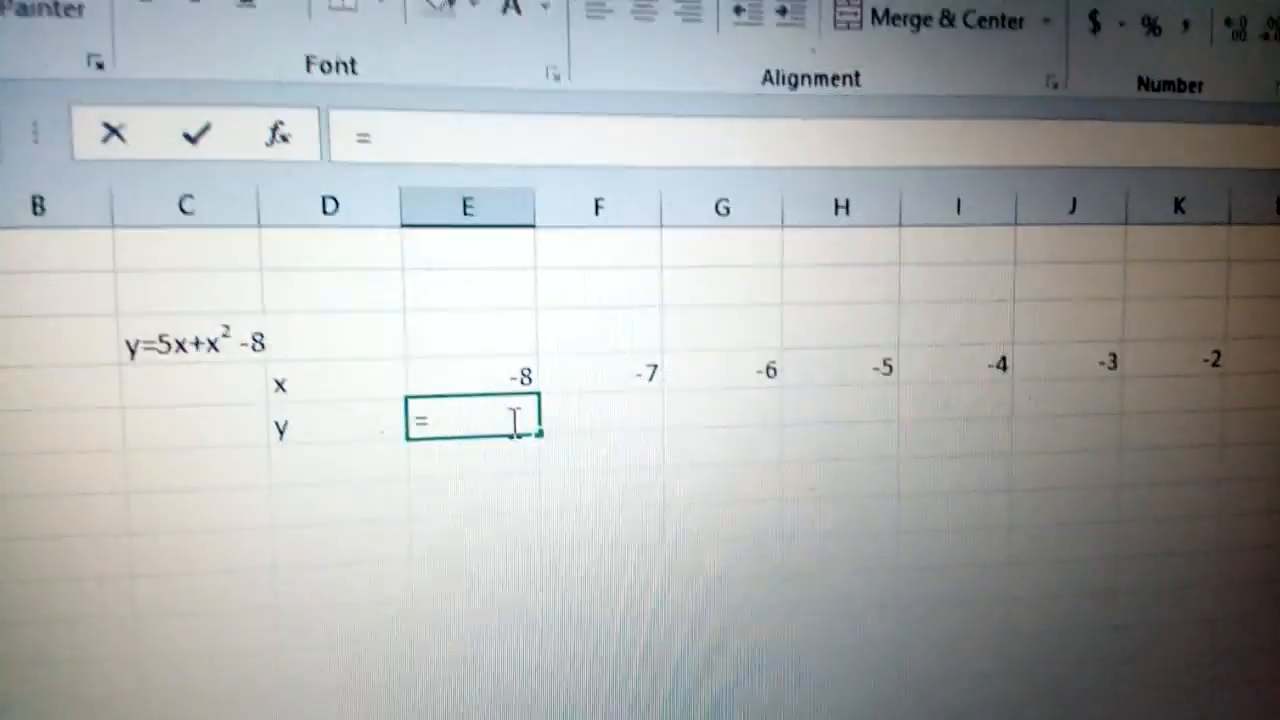
pyautogui.write('5')
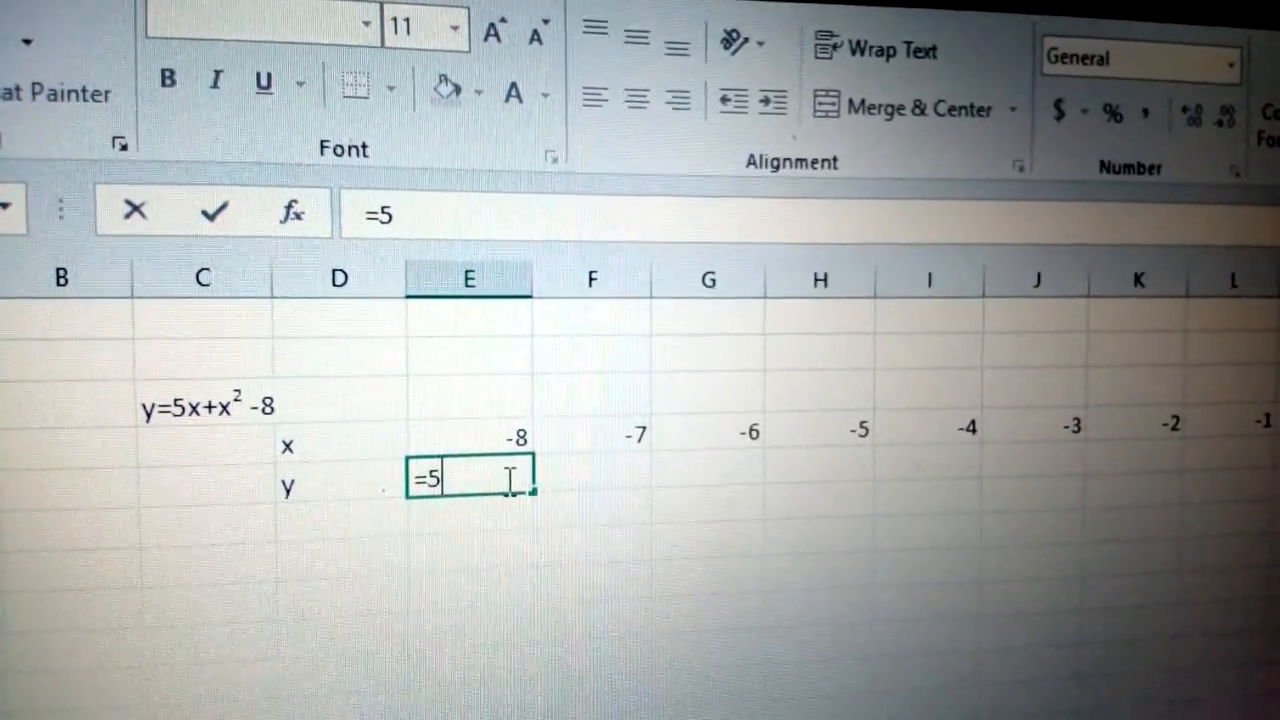
pyautogui.write('(E4')
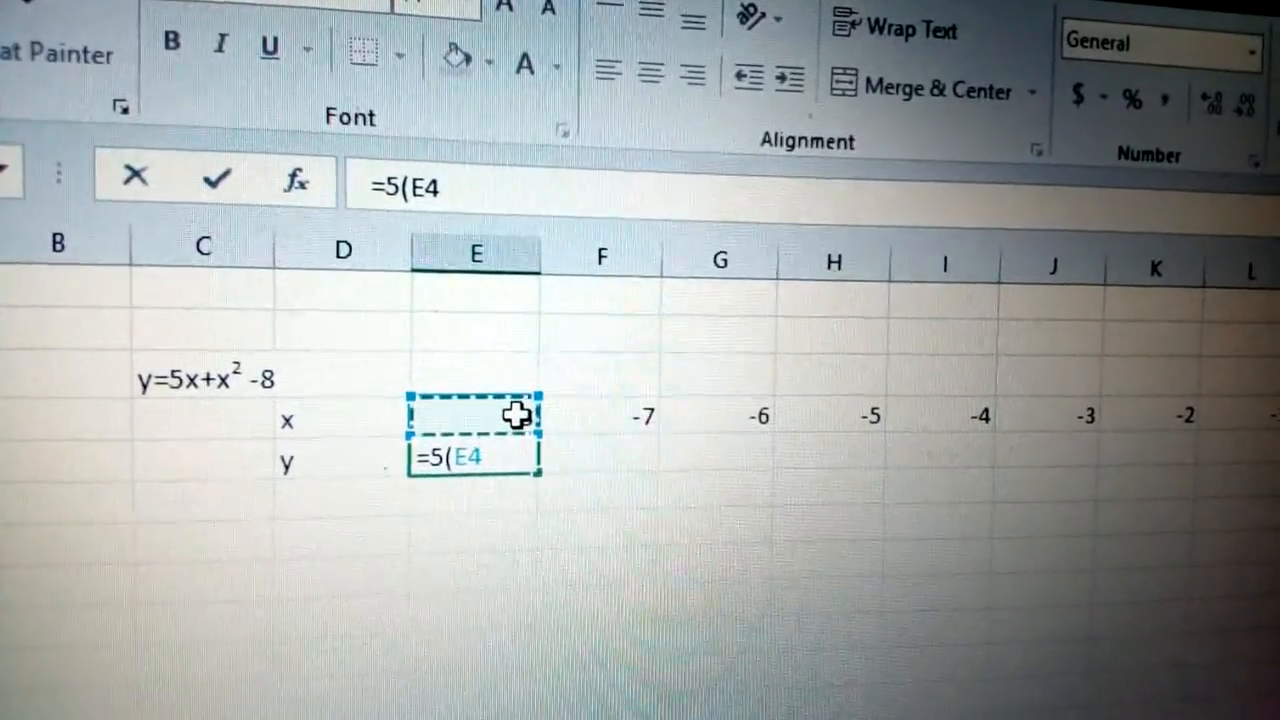
pyautogui.write(')')
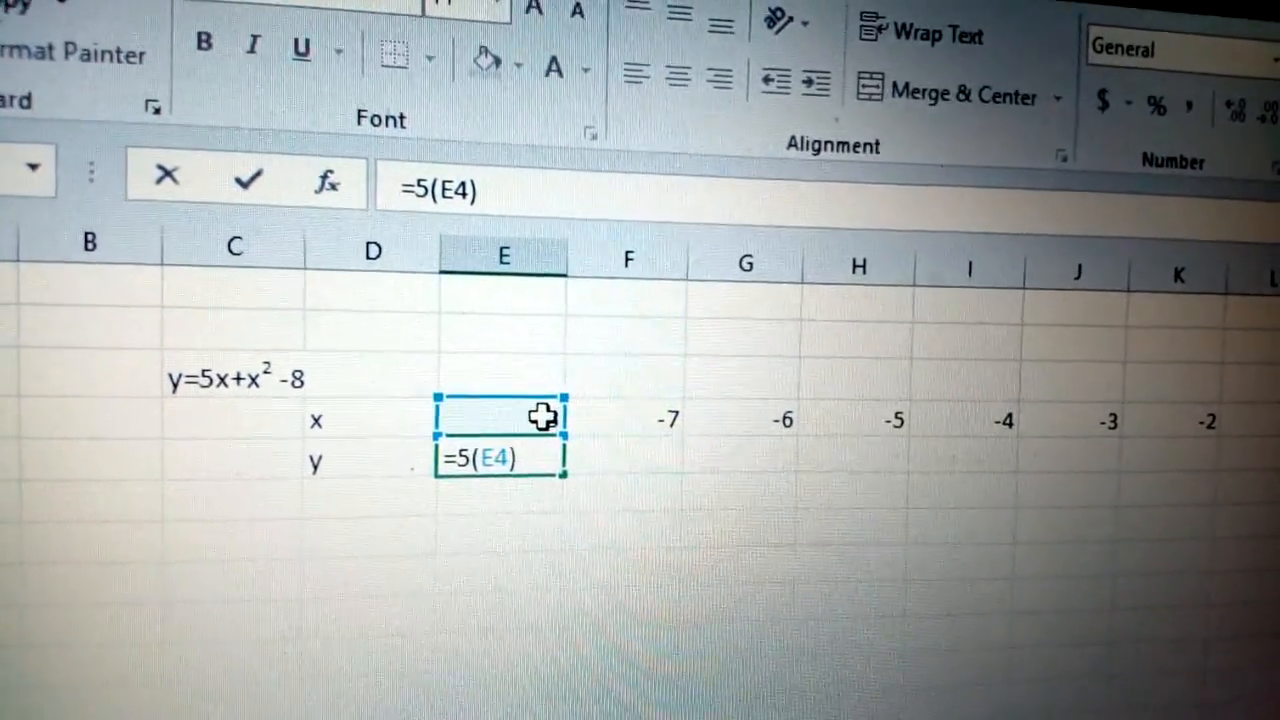
pyautogui.write('+(')
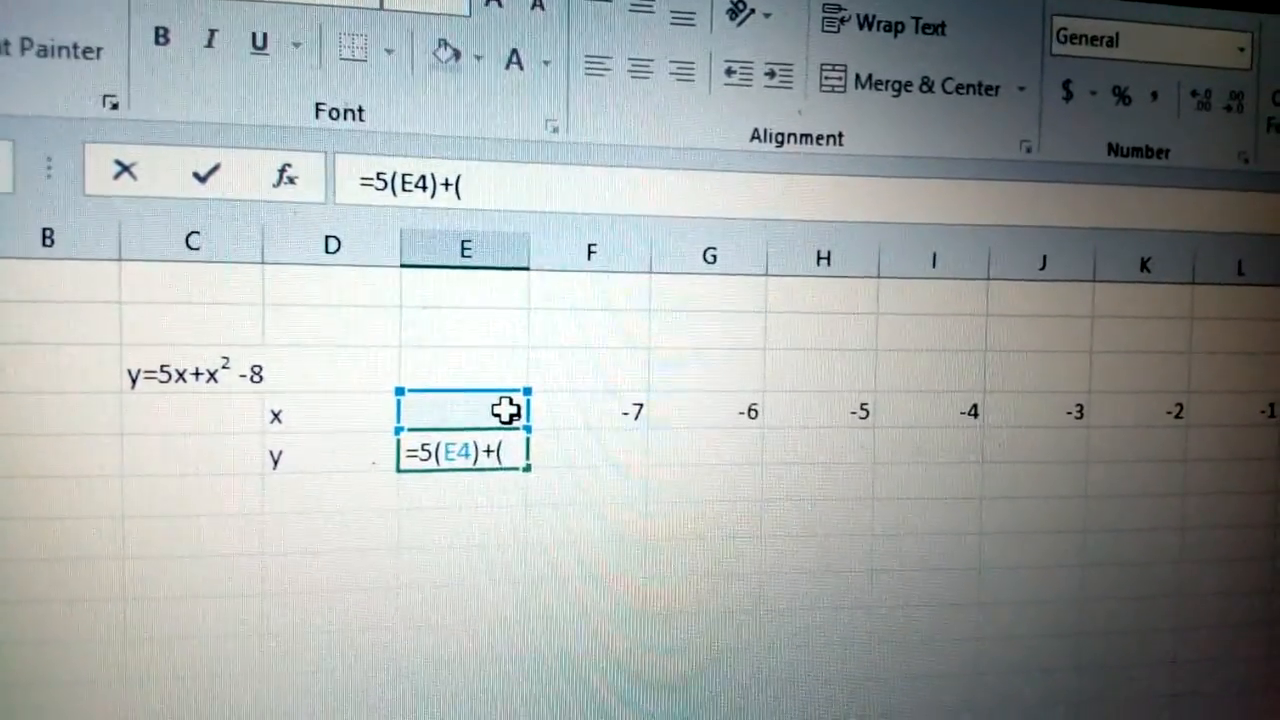
pyautogui.click(463, 410)
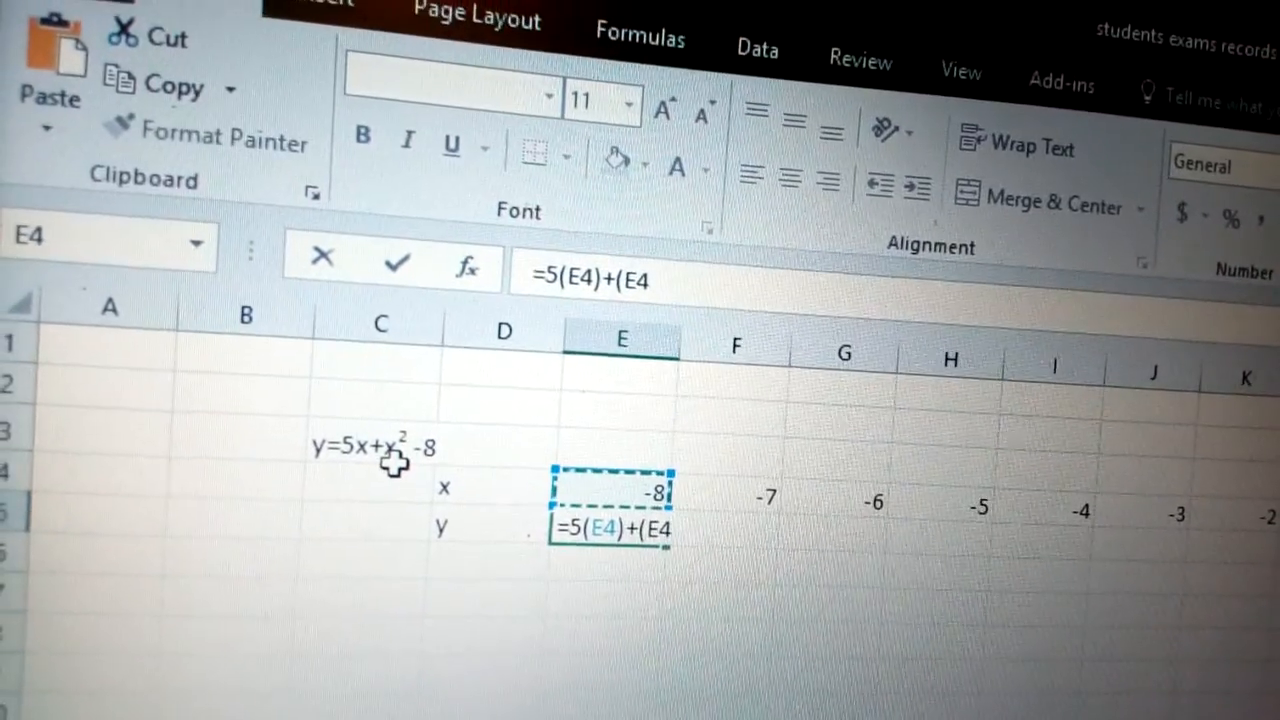
pyautogui.write('^')
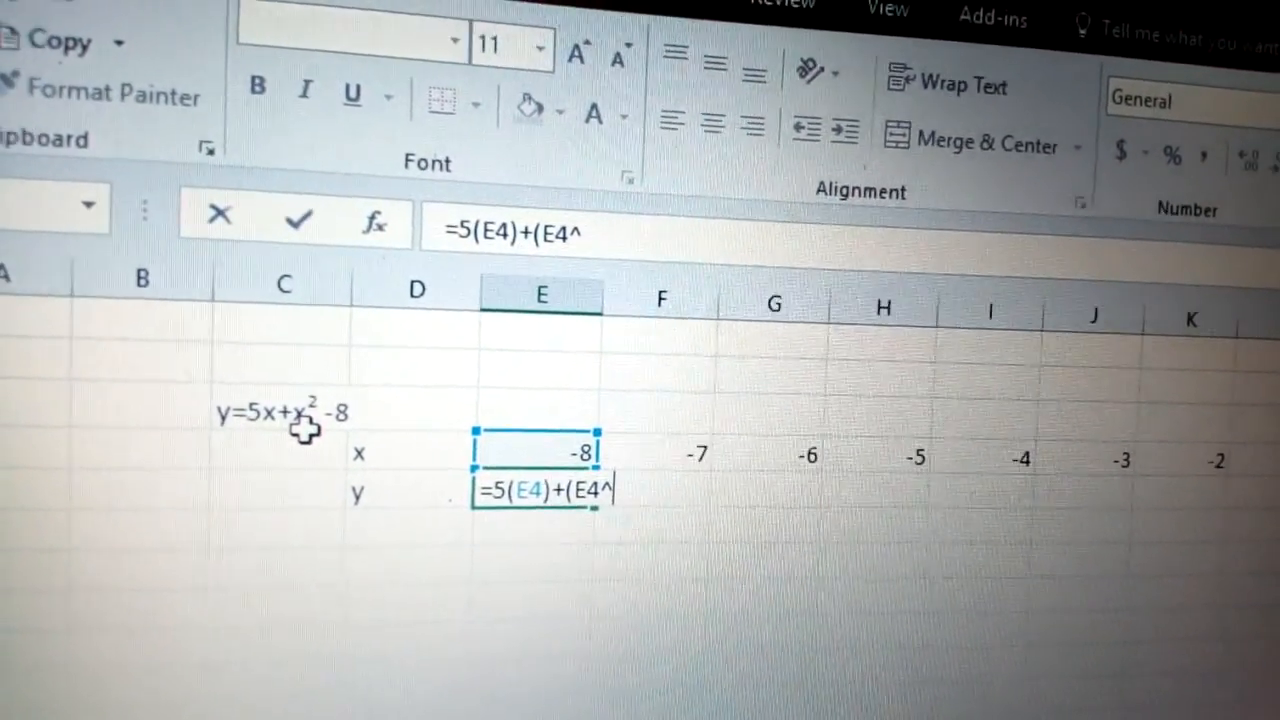
pyautogui.write('2)')
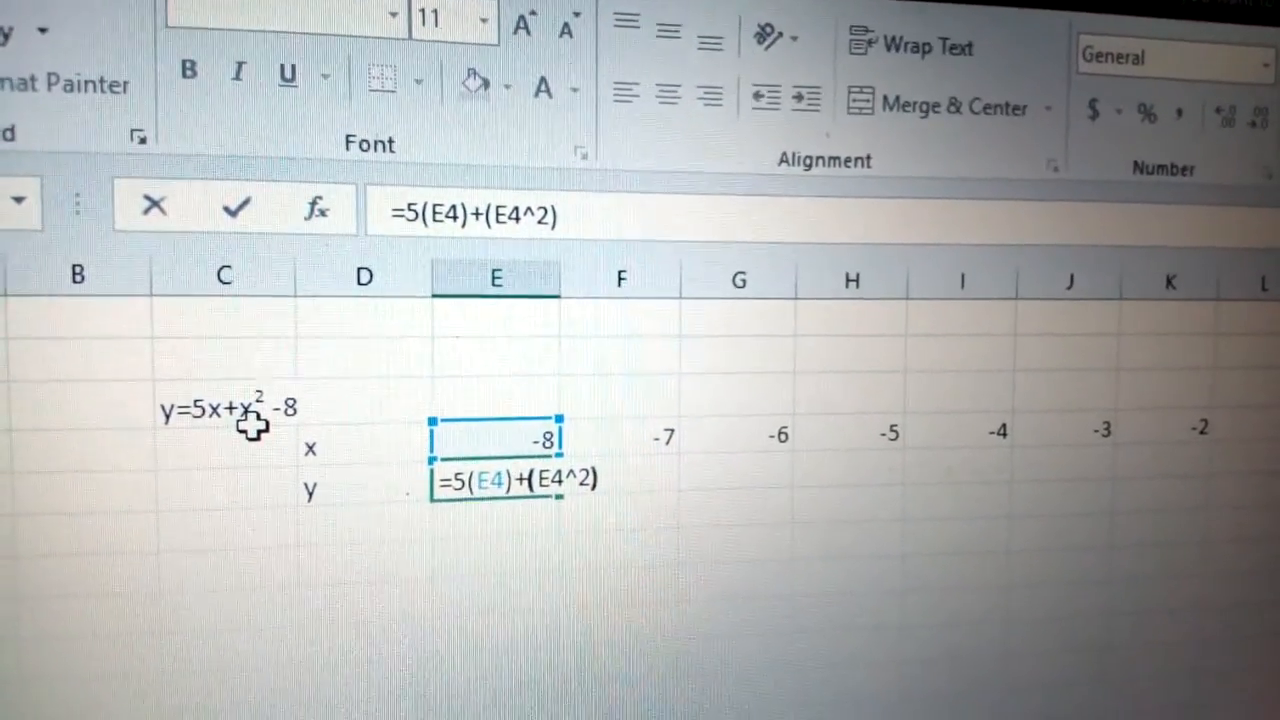
pyautogui.write('-8')
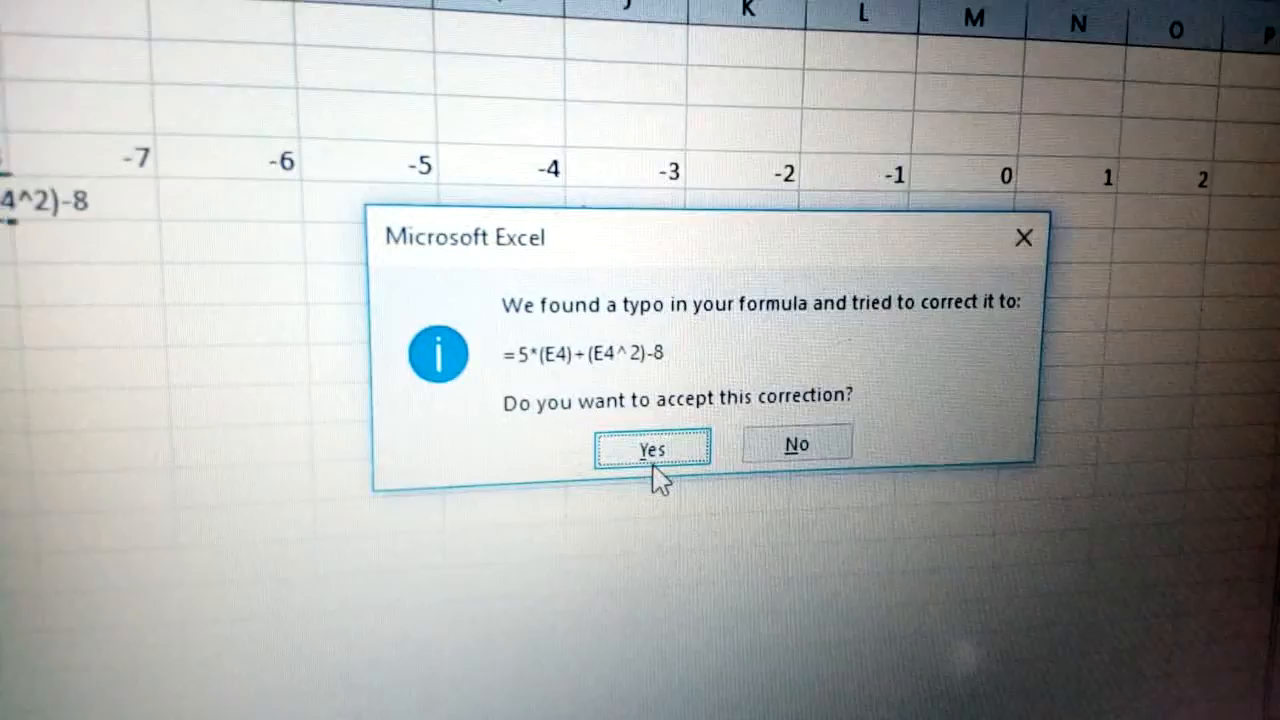
# Accept Excel's corrected formula =5*(E4)+(E4^2)-8 for the first y value.
pyautogui.click(650, 447)
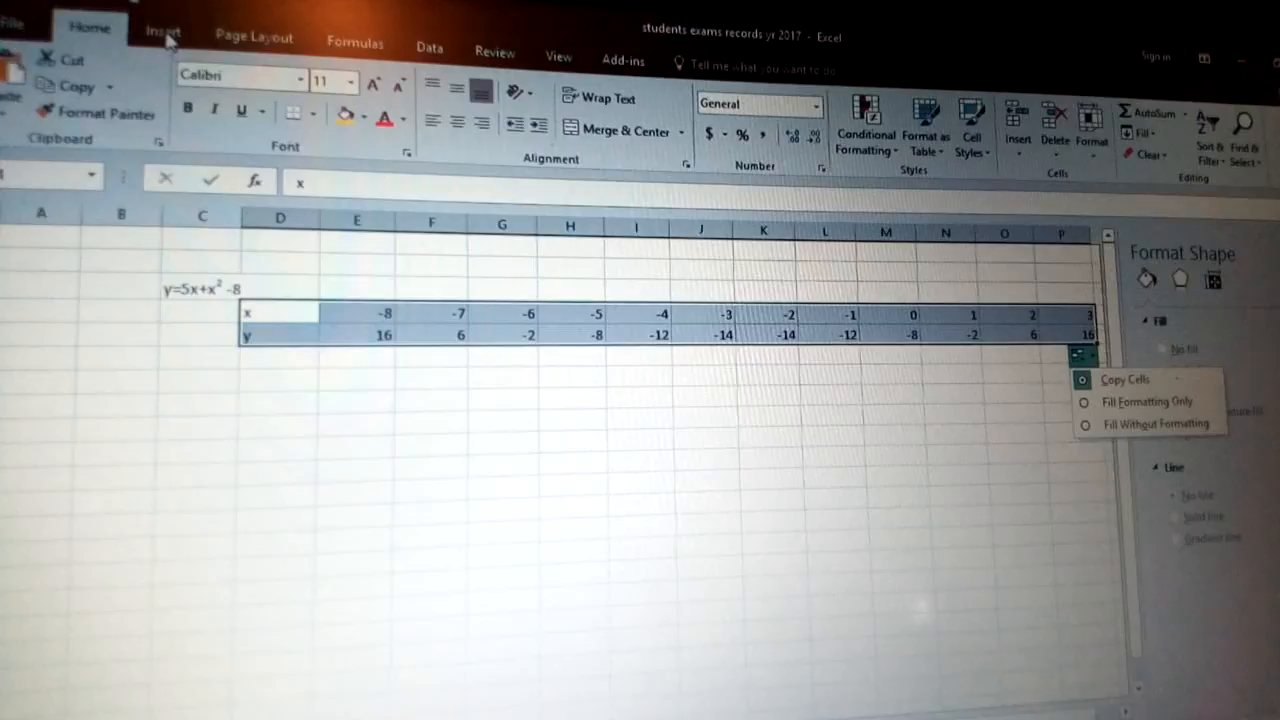
# Show the Insert chart commands and the Scatter (X, Y) chart gallery.
pyautogui.click(163, 32)
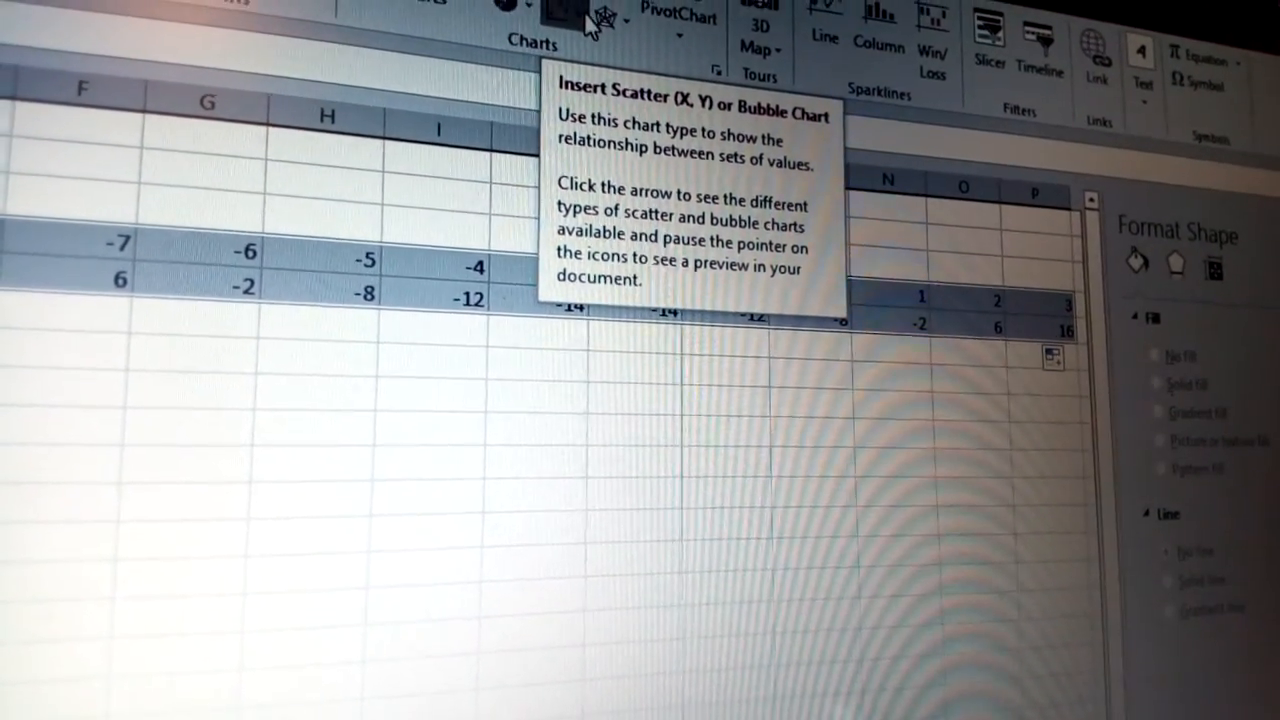
pyautogui.click(590, 15)
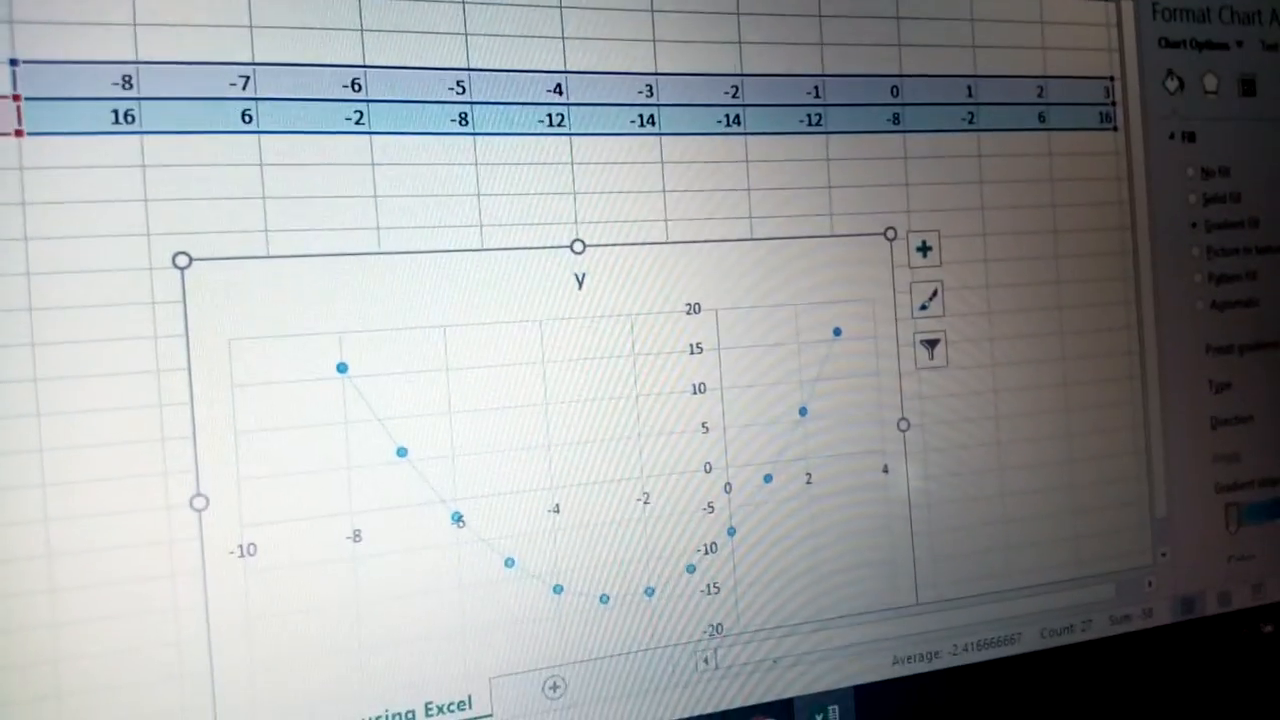
# Scroll down to view the inserted XY scatter chart of the parabola.
pyautogui.scroll(-3)
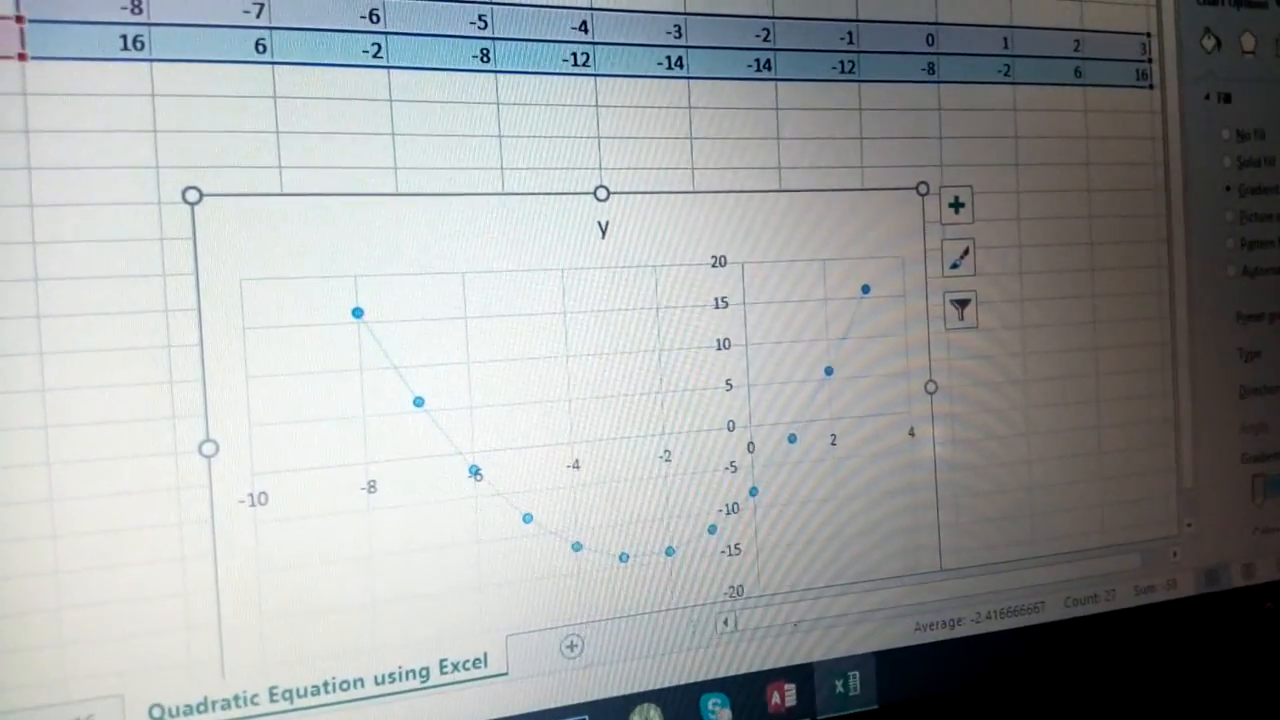